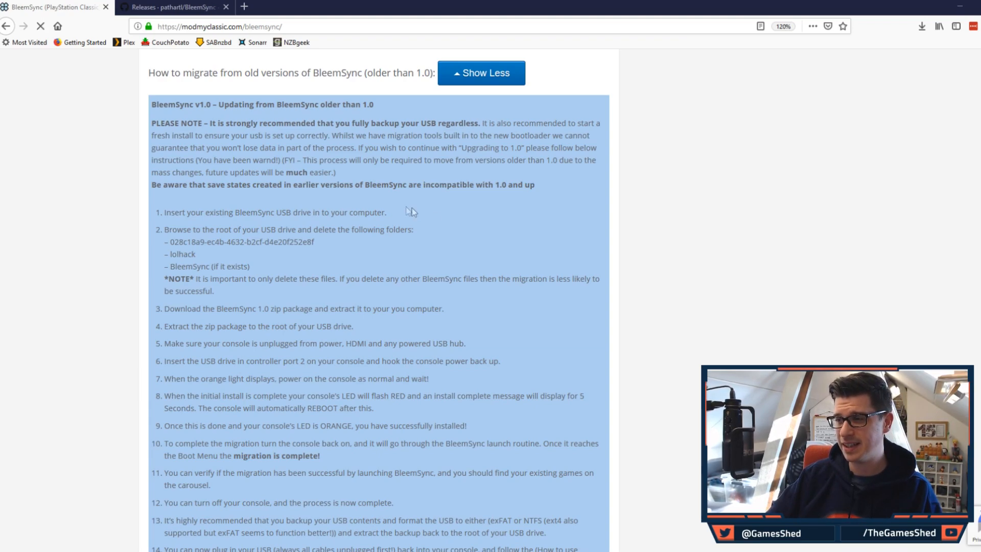
- Highlight the first migration step in the guide, then clear the selection
{"action": "left_click_drag", "start_coordinate": [191, 212], "coordinate": [331, 212]}
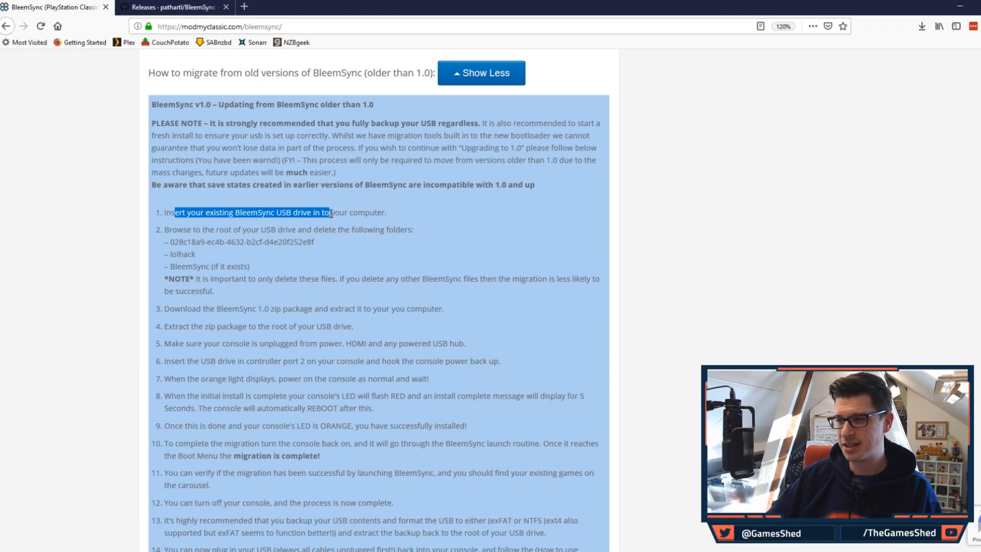
{"action": "left_click", "coordinate": [414, 227]}
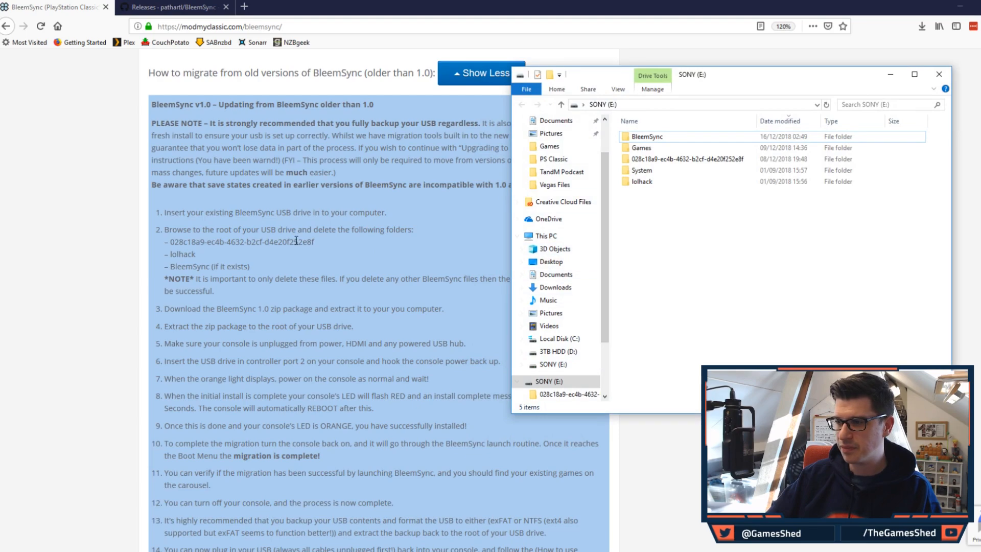
- Sort by name and permanently delete the 028c… ID, BleemSync and lolhack folders
{"action": "left_click", "coordinate": [630, 121]}
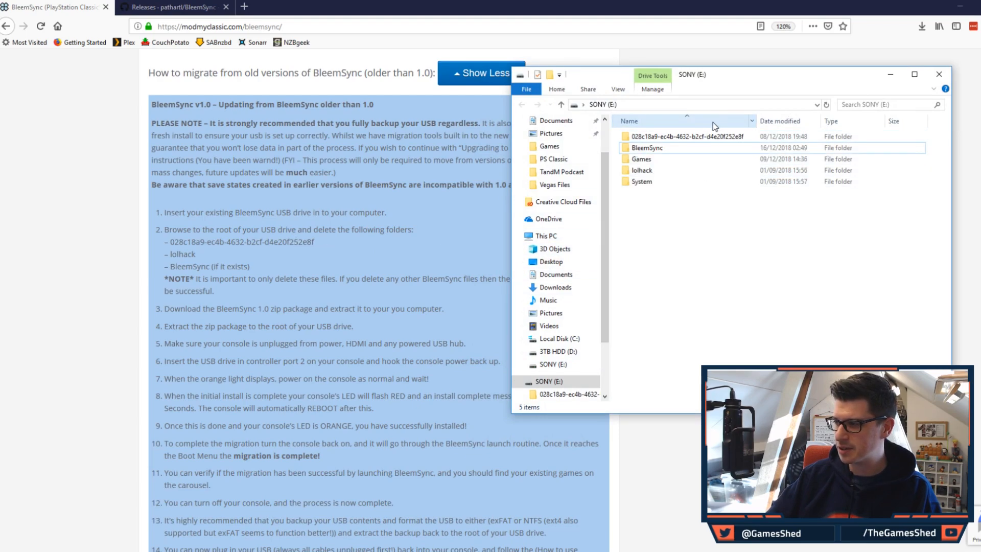
{"action": "left_click", "coordinate": [685, 136]}
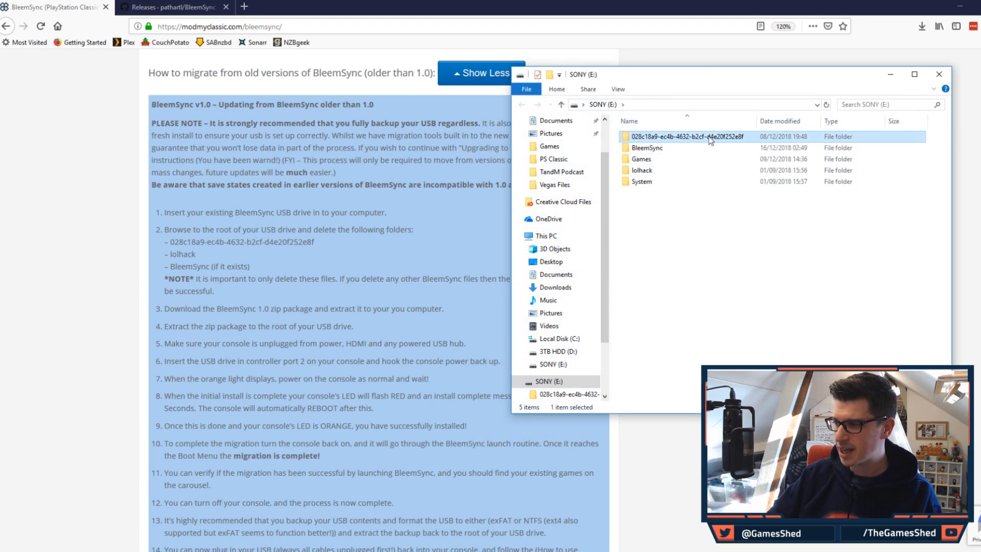
{"action": "left_click", "coordinate": [646, 147]}
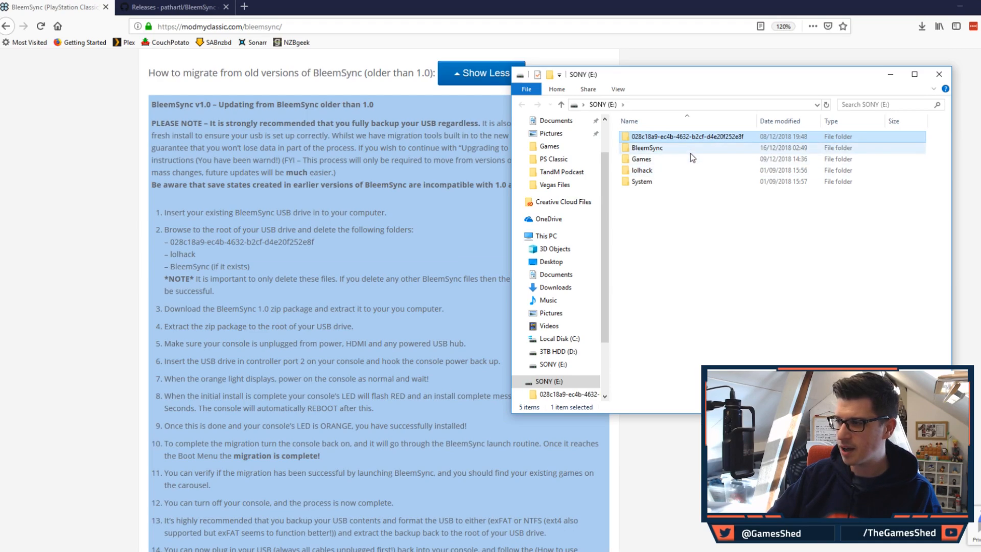
{"action": "left_click", "coordinate": [640, 171]}
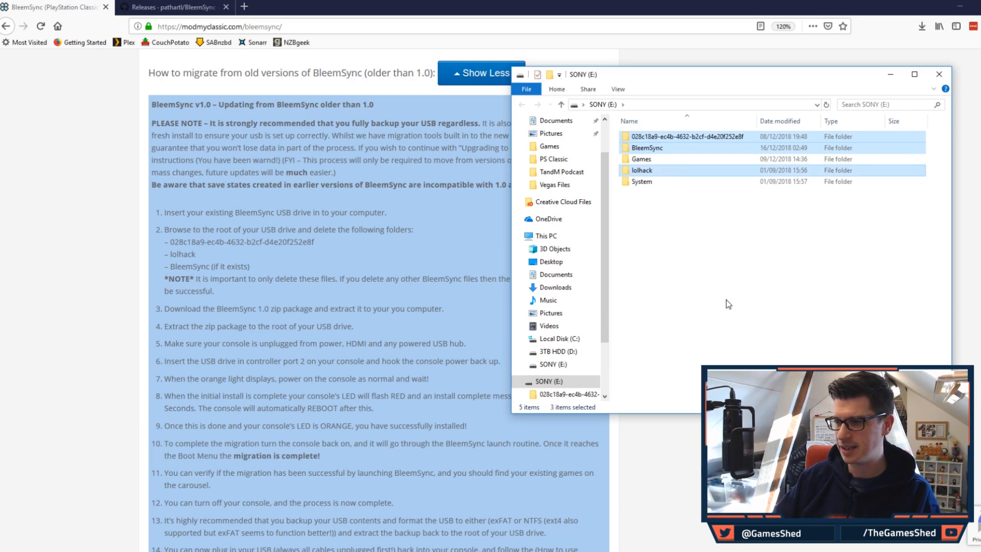
{"action": "key", "text": "Delete"}
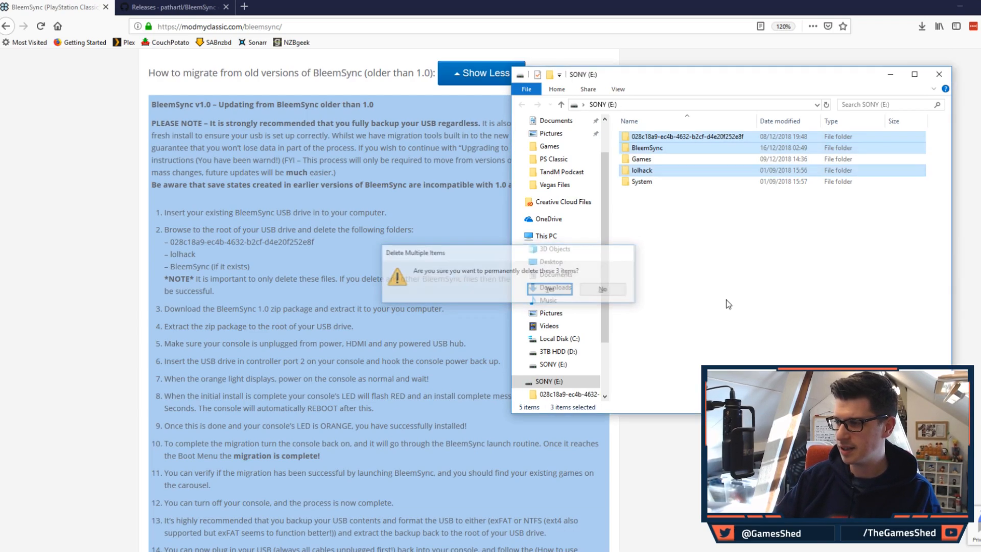
{"action": "left_click", "coordinate": [550, 289]}
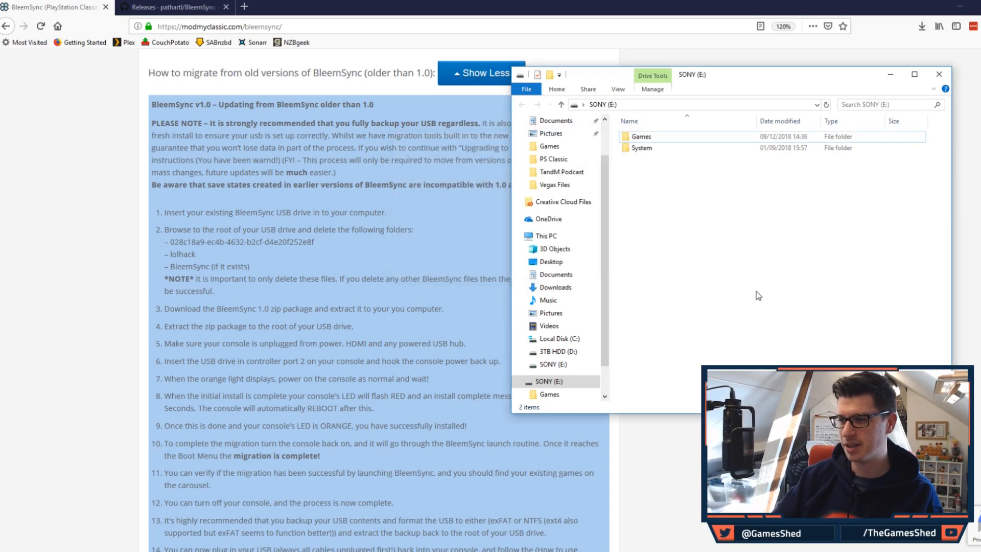
{"action": "mouse_move", "coordinate": [282, 312]}
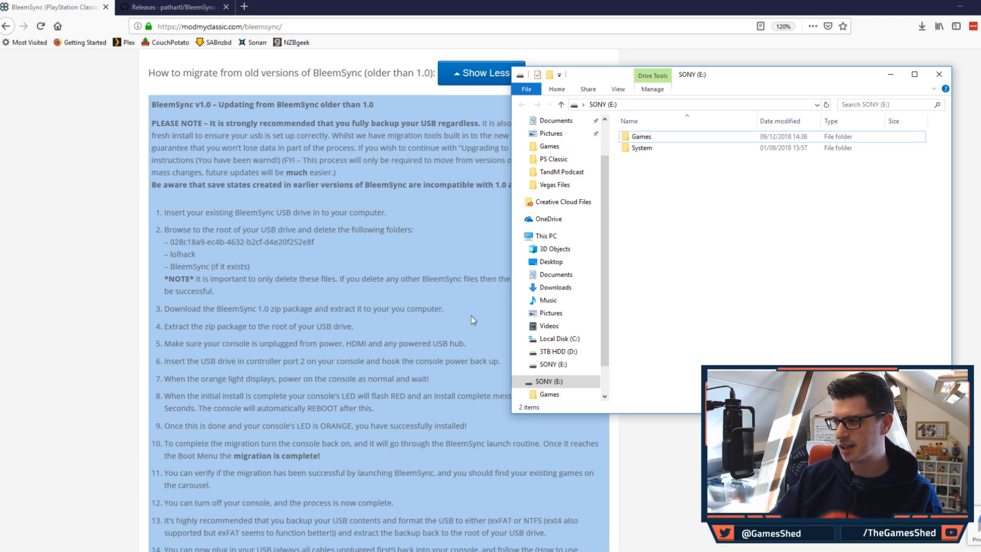
- From the GitHub Releases page, save BleemSync-1.0.0.zip to the computer
{"action": "left_click", "coordinate": [169, 8]}
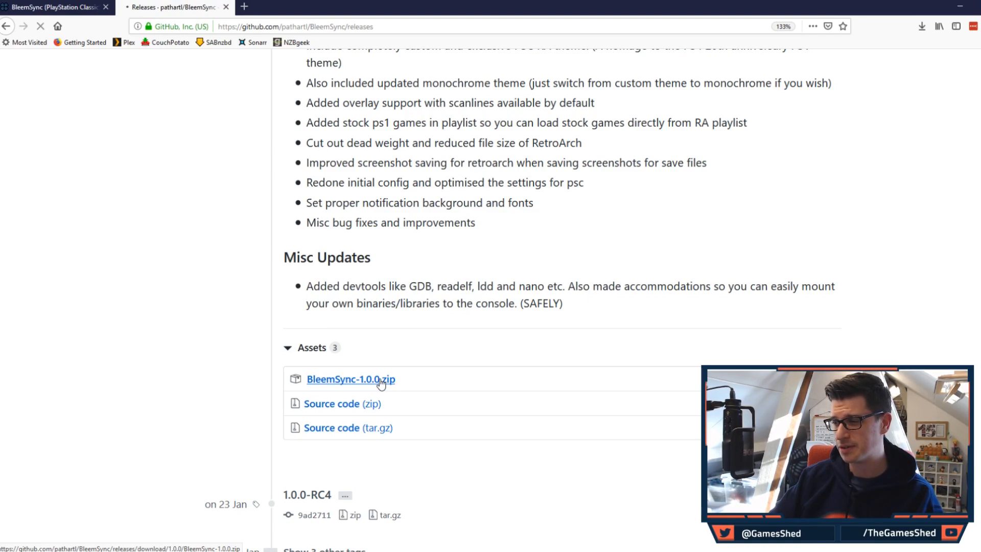
{"action": "left_click", "coordinate": [350, 379]}
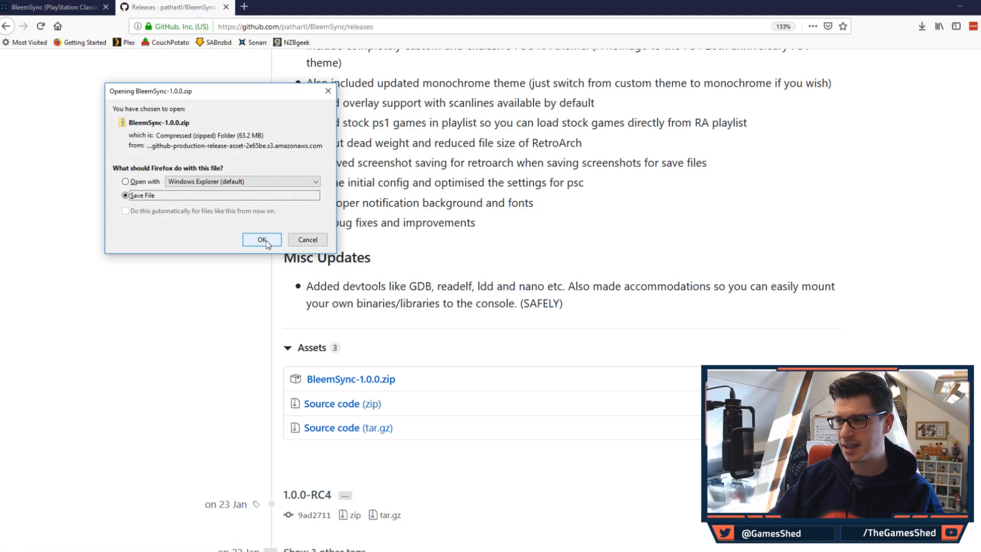
{"action": "left_click", "coordinate": [261, 240]}
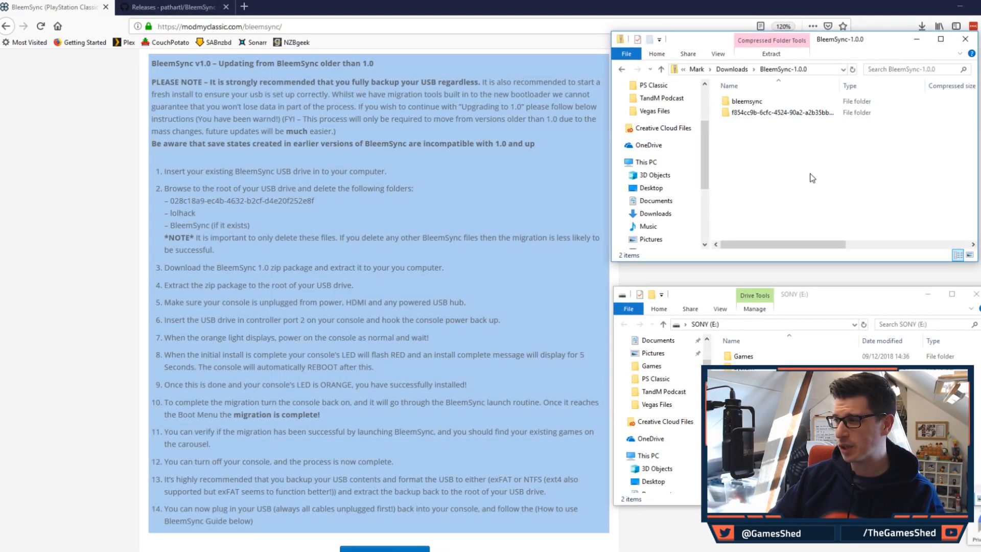
{"action": "mouse_move", "coordinate": [793, 163]}
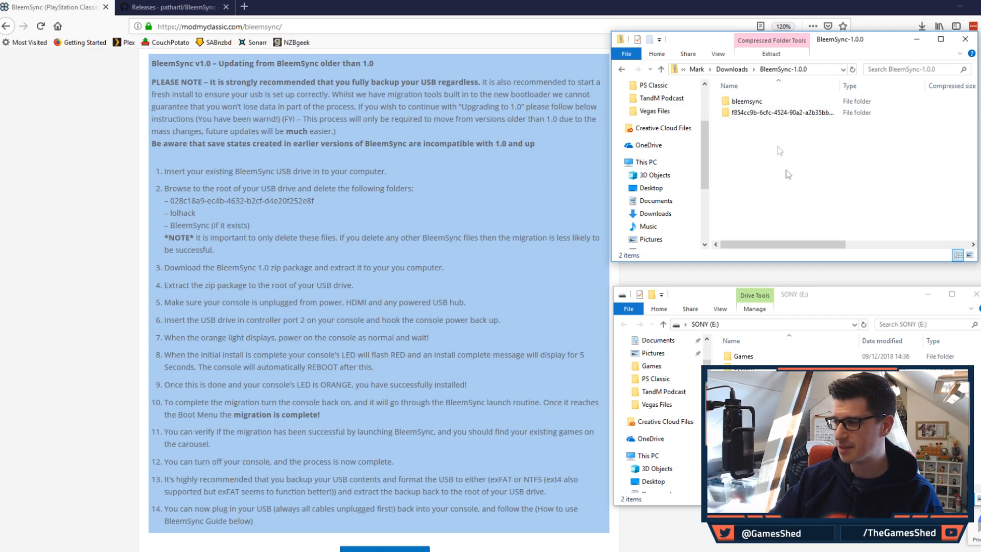
{"action": "mouse_move", "coordinate": [780, 177]}
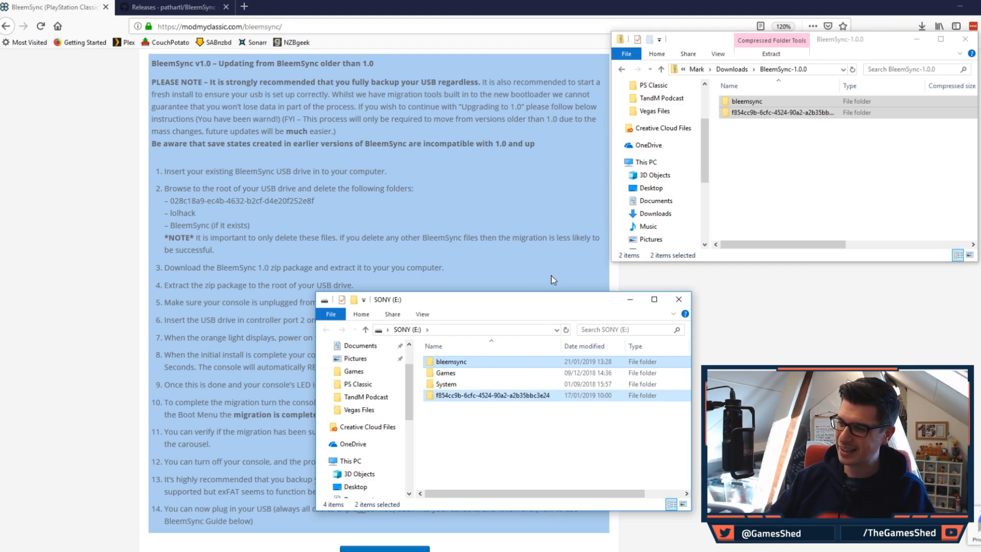
{"action": "mouse_move", "coordinate": [544, 304]}
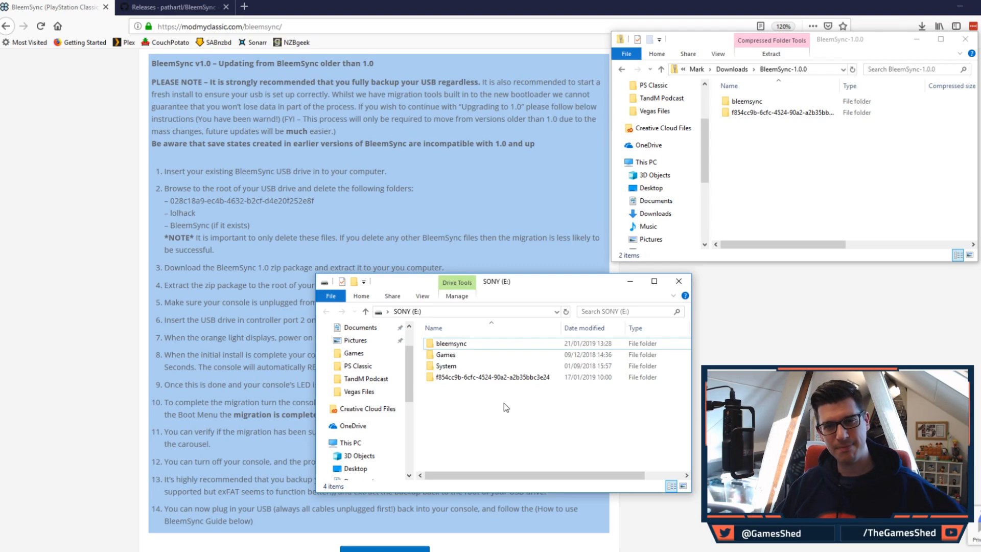
- Drop the bleemsync and ID-named folders from the zip into the SONY (E:) window
{"action": "left_click", "coordinate": [677, 280]}
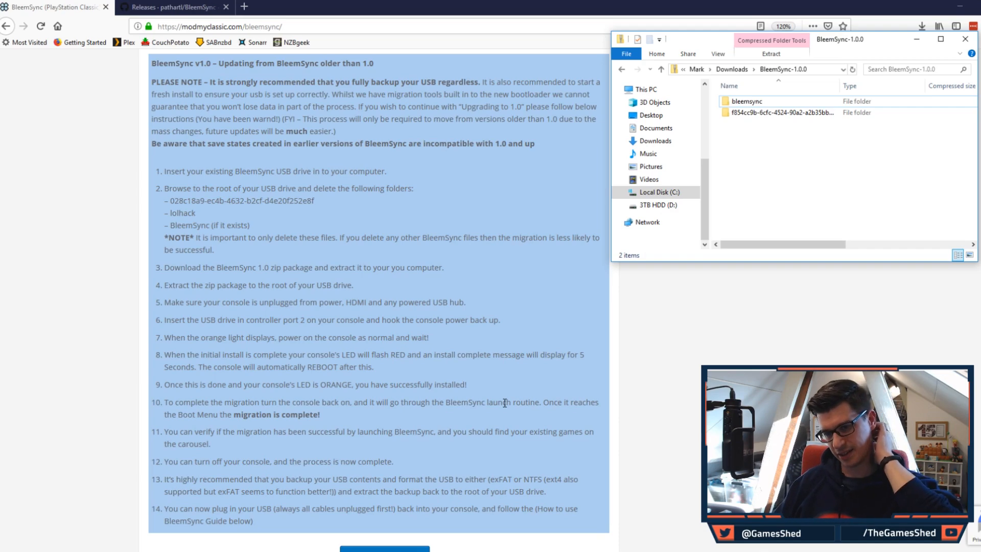
{"action": "mouse_move", "coordinate": [510, 294]}
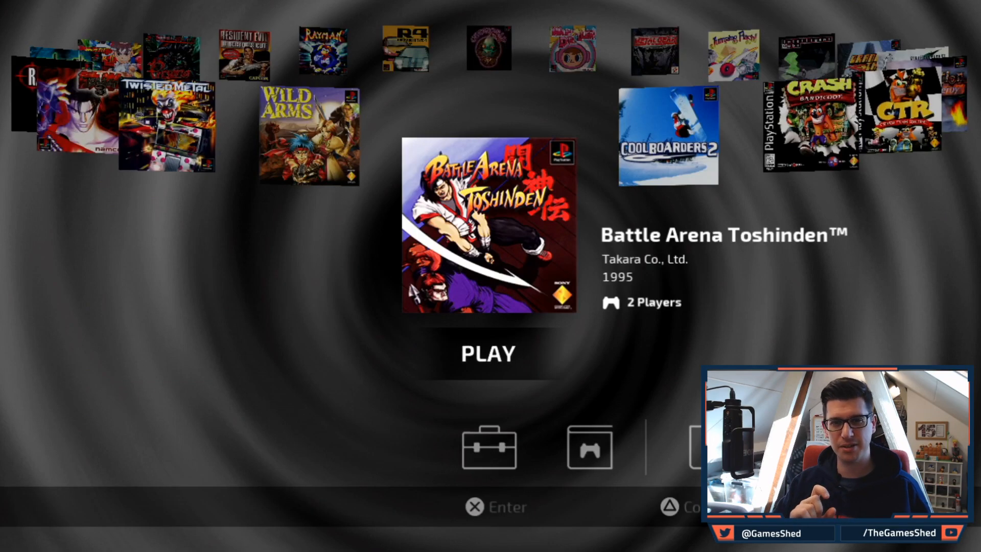
- Scroll left and right through the carousel to confirm the existing games appear
{"action": "scroll", "scroll_direction": "right", "scroll_amount": 3}
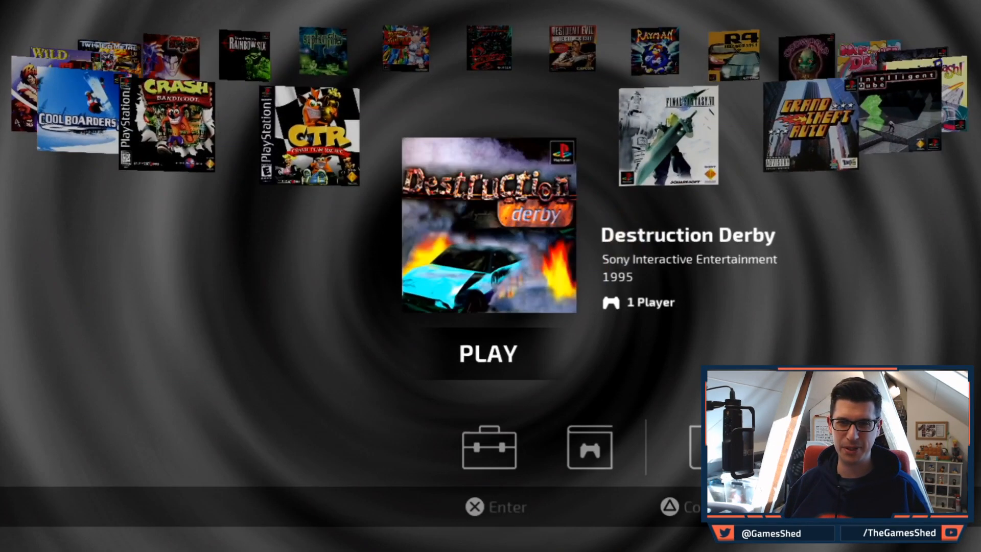
{"action": "scroll", "scroll_direction": "left", "scroll_amount": 3}
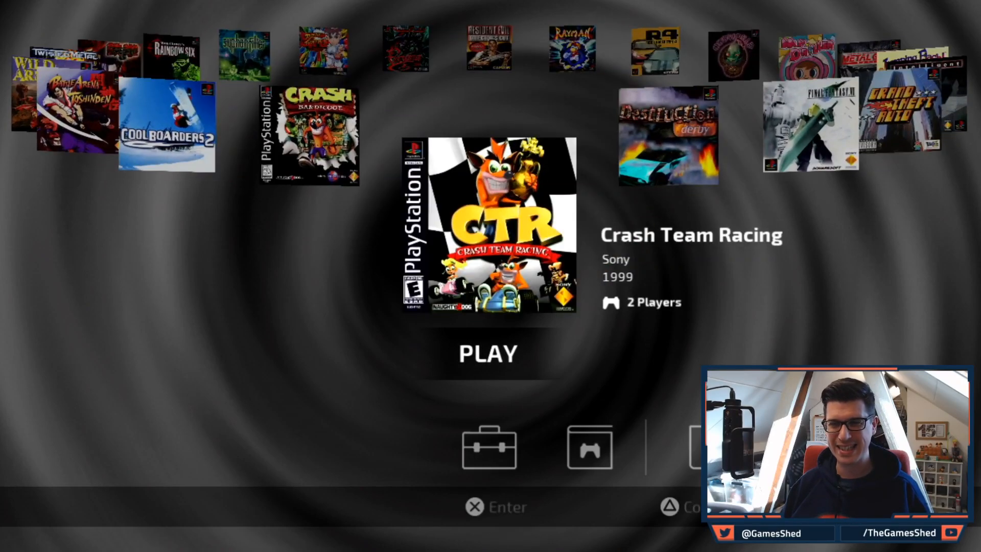
{"action": "key", "text": "Left"}
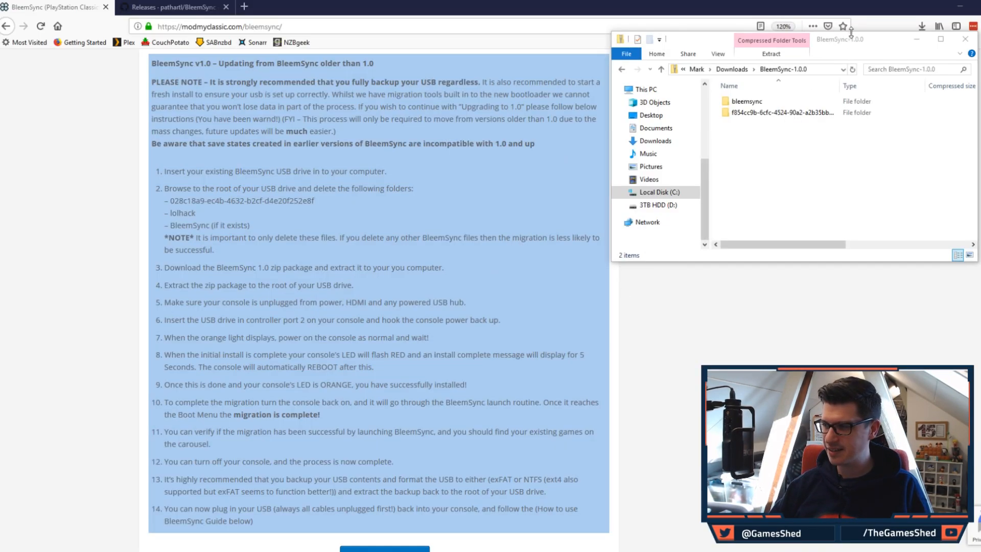
- Move the BleemSync package window aside to reach the reconnected SONY (E:) drive
{"action": "left_click_drag", "start_coordinate": [841, 39], "coordinate": [692, 94]}
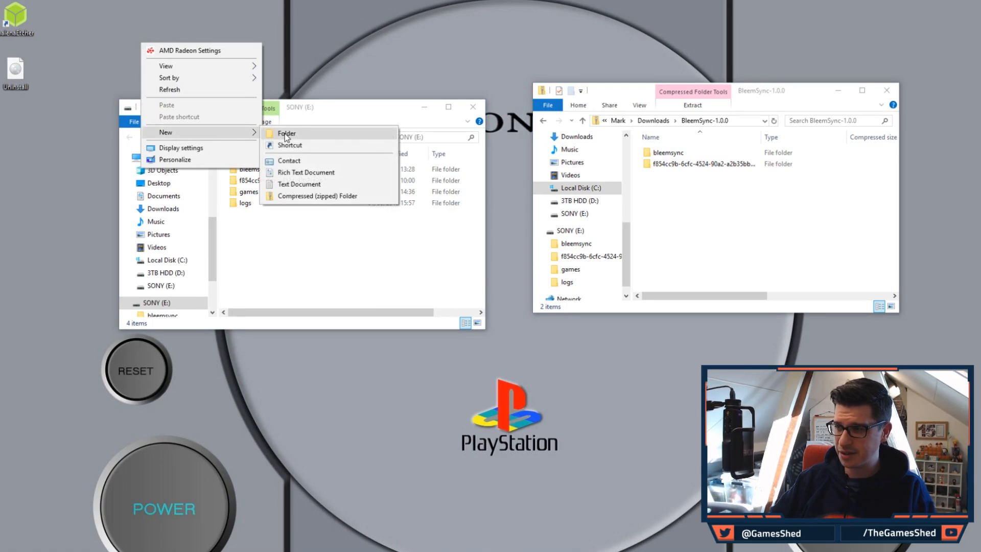
- Create a Bleemsync backup desktop folder and move all the USB drive's folders into it
{"action": "left_click", "coordinate": [286, 133]}
{"action": "type", "text": "Bleemsync backup"}
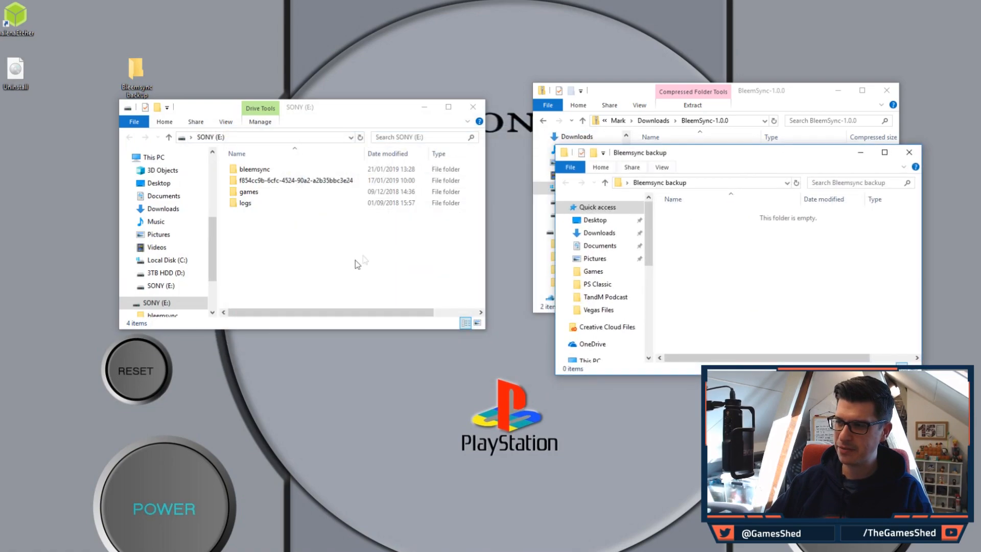
{"action": "key", "text": "ctrl+a"}
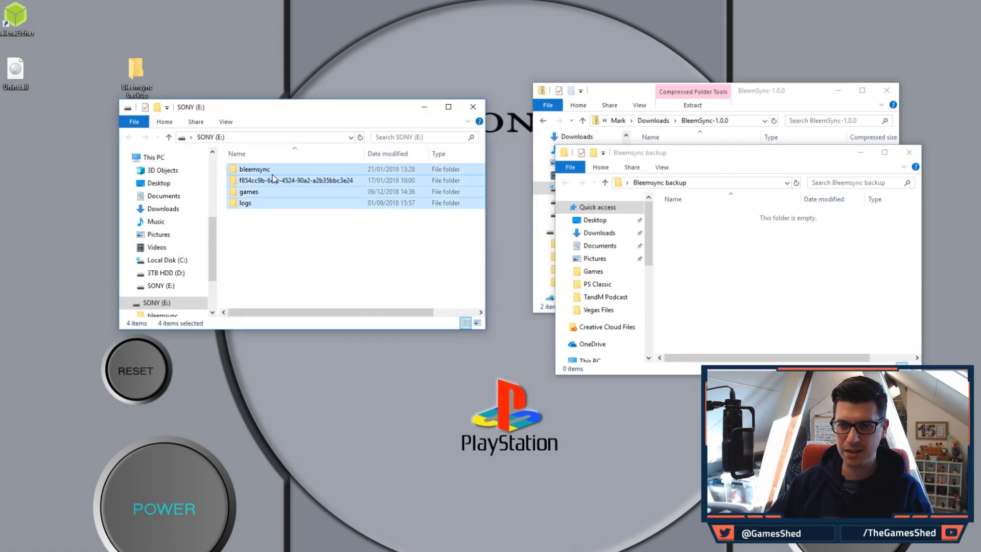
{"action": "mouse_move", "coordinate": [269, 172]}
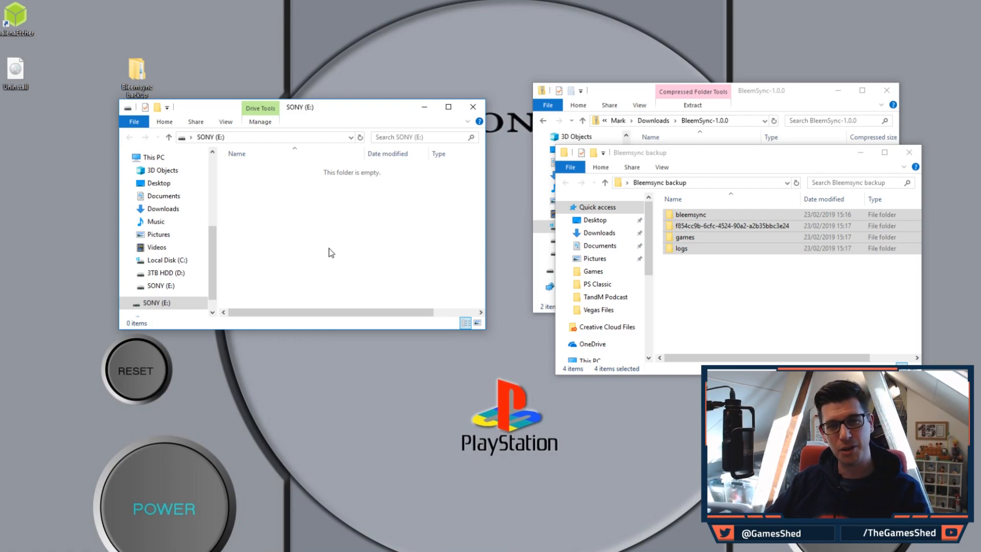
{"action": "mouse_move", "coordinate": [344, 282]}
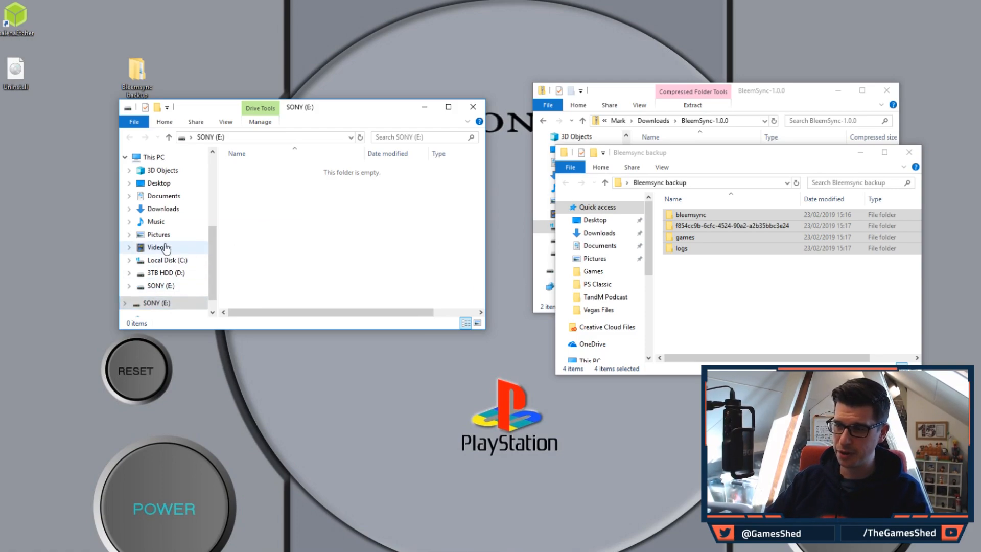
- In This PC, bring up the context menu for the SONY (E:) drive
{"action": "left_click", "coordinate": [152, 157]}
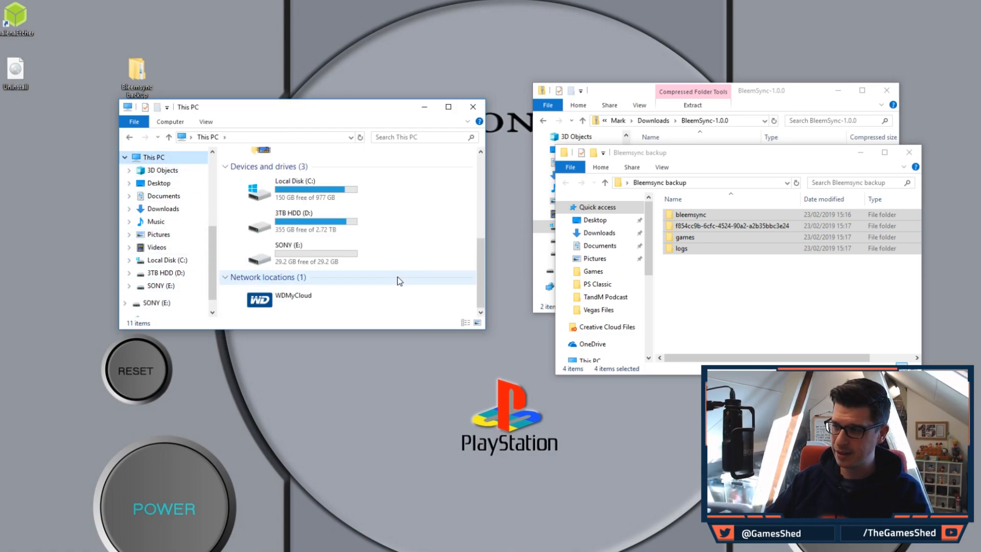
{"action": "right_click", "coordinate": [288, 250]}
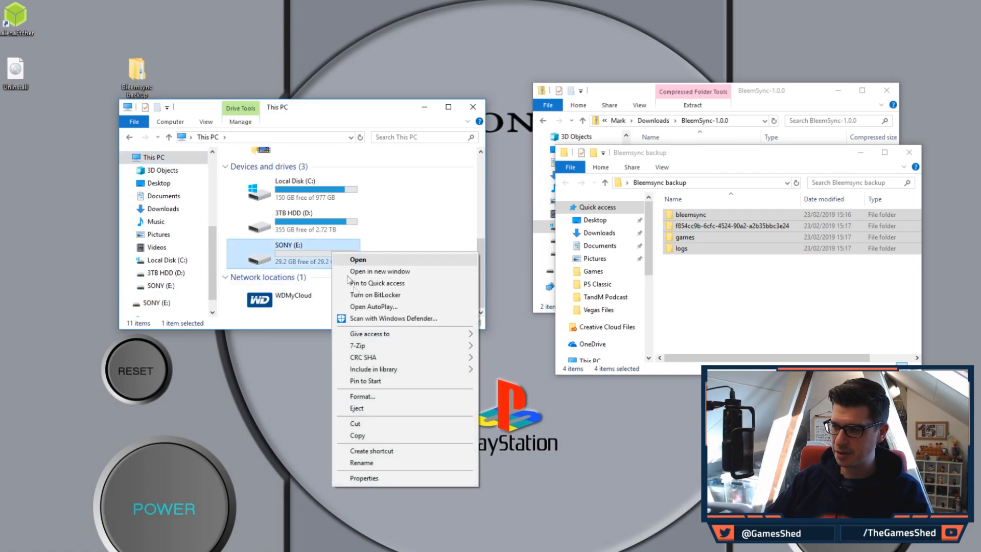
- Quick-format SONY (E:) as exFAT with 32-kilobyte allocation units and close the dialog
{"action": "left_click", "coordinate": [363, 395]}
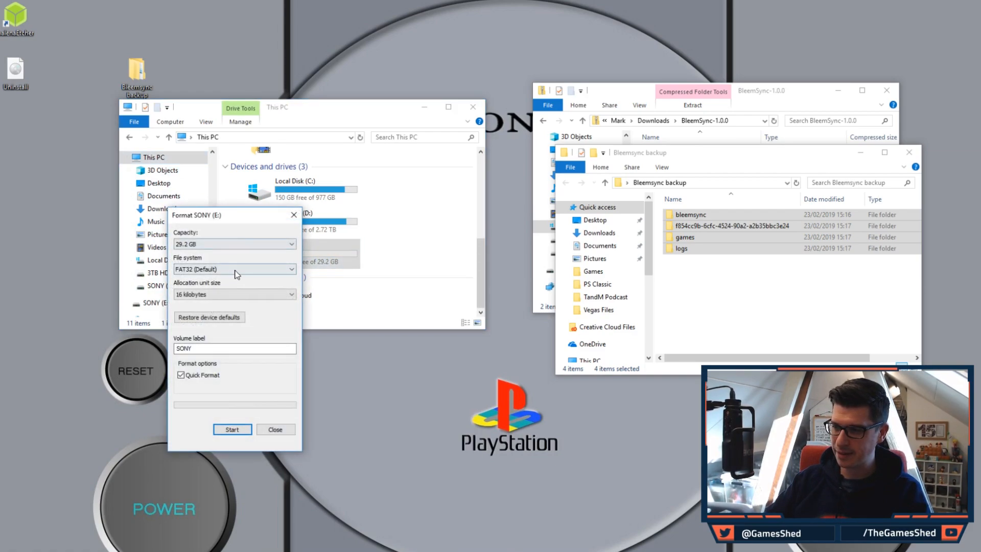
{"action": "left_click", "coordinate": [234, 269]}
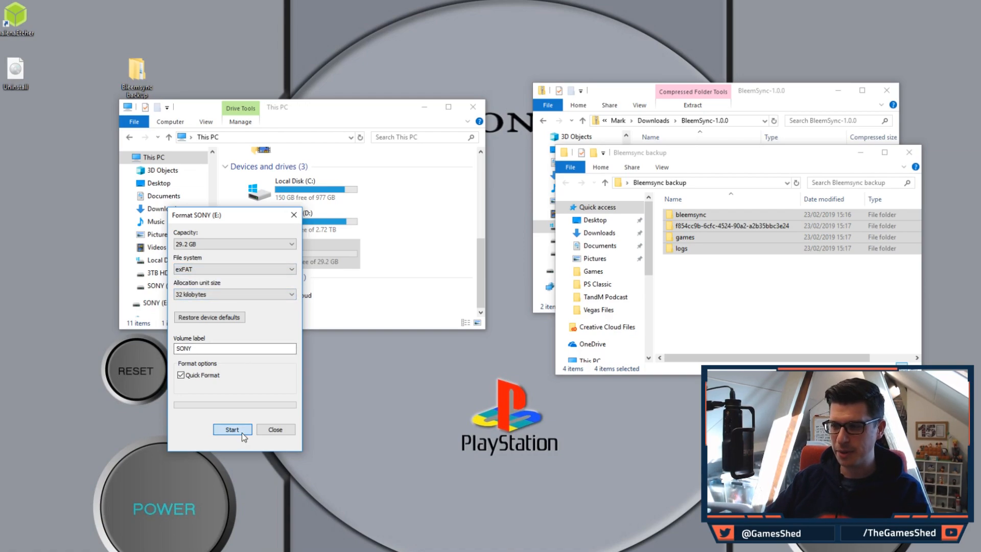
{"action": "left_click", "coordinate": [232, 429]}
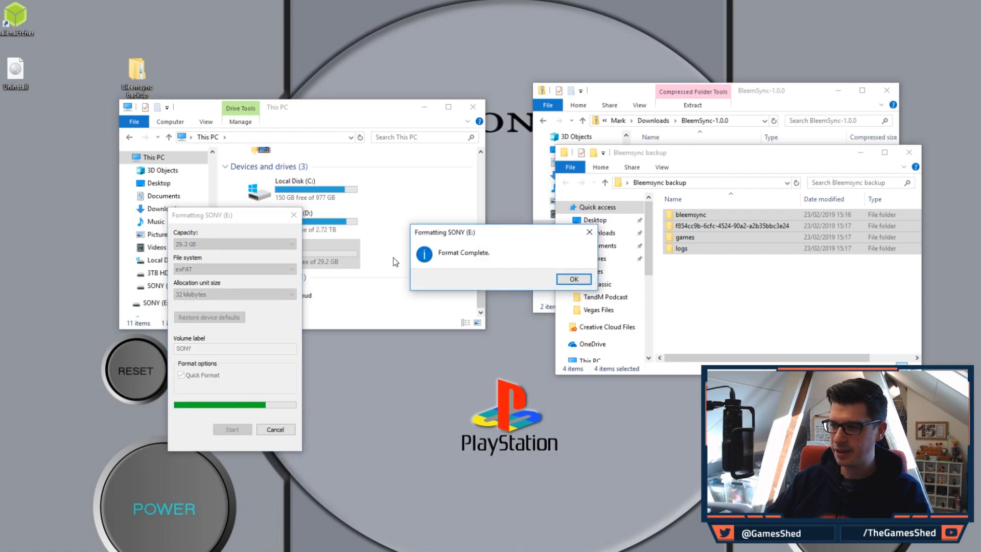
{"action": "left_click", "coordinate": [572, 278]}
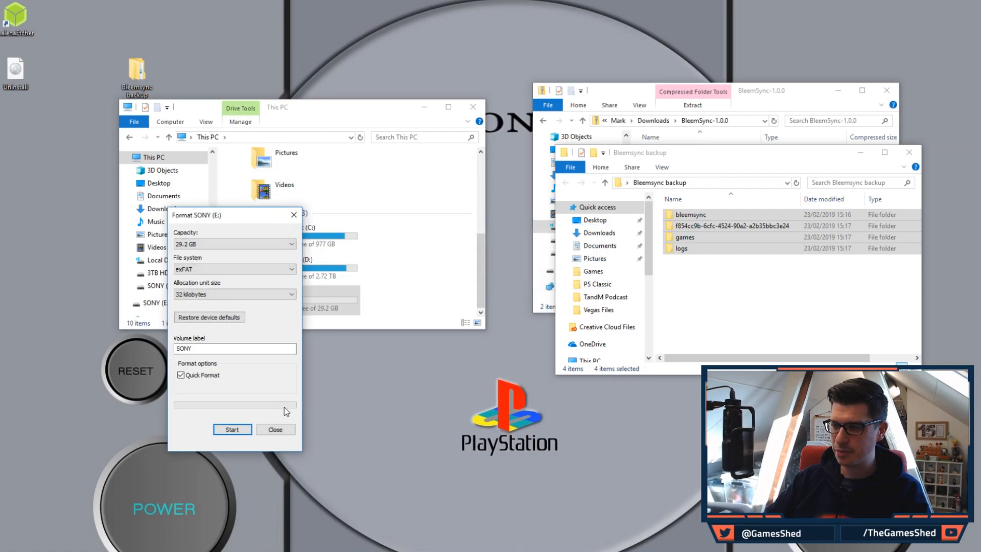
{"action": "left_click", "coordinate": [275, 430]}
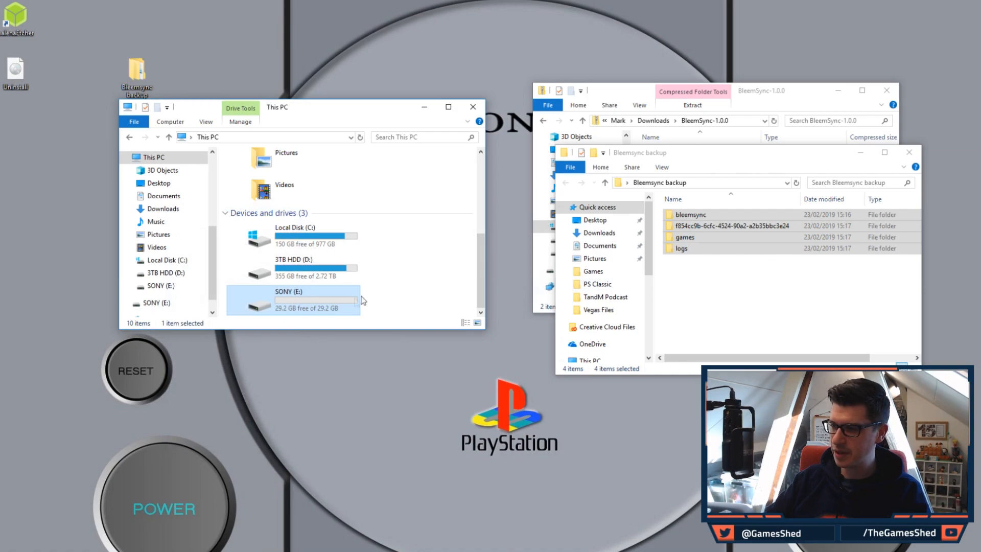
- Move the four backed-up folders from Bleemsync backup onto the formatted SONY drive
{"action": "double_click", "coordinate": [288, 291]}
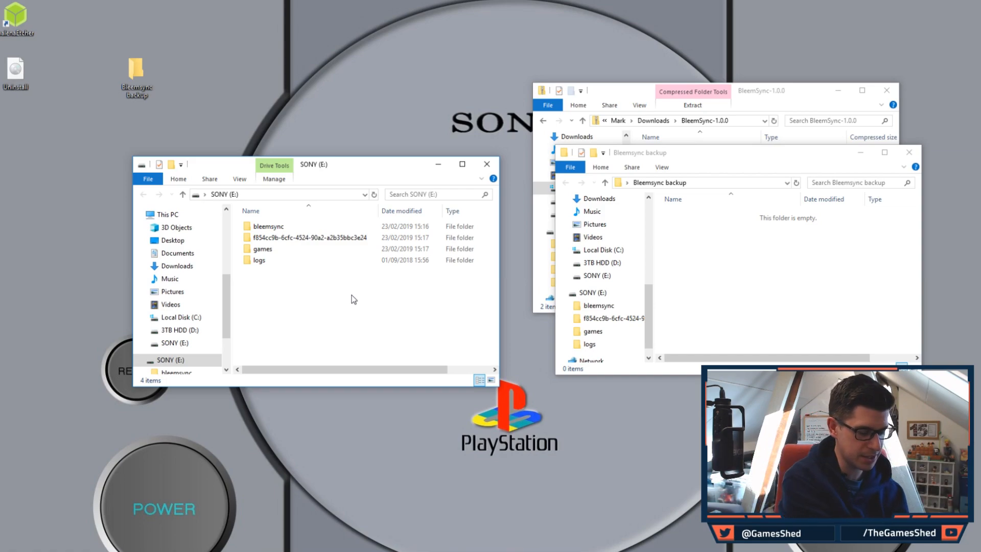
{"action": "left_click", "coordinate": [486, 163]}
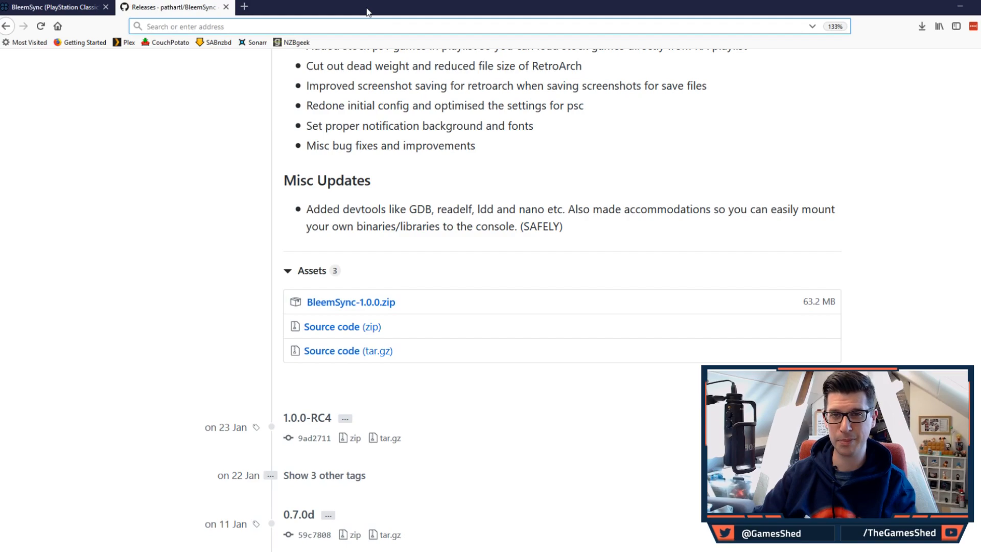
- Navigate a new tab to the console's BleemSync web UI at 169.254.215.100:5000
{"action": "type", "text": "bleemsyncui."}
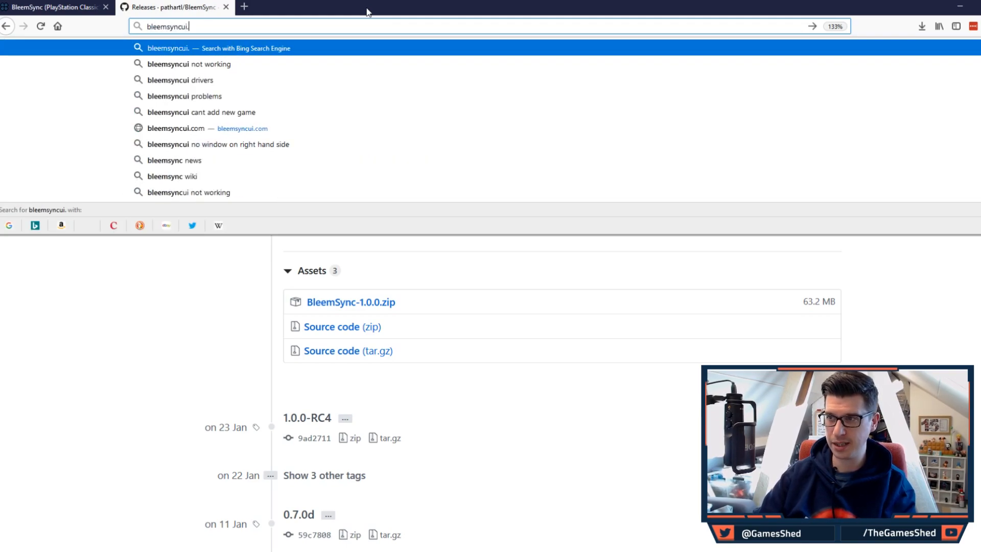
{"action": "left_click", "coordinate": [180, 129]}
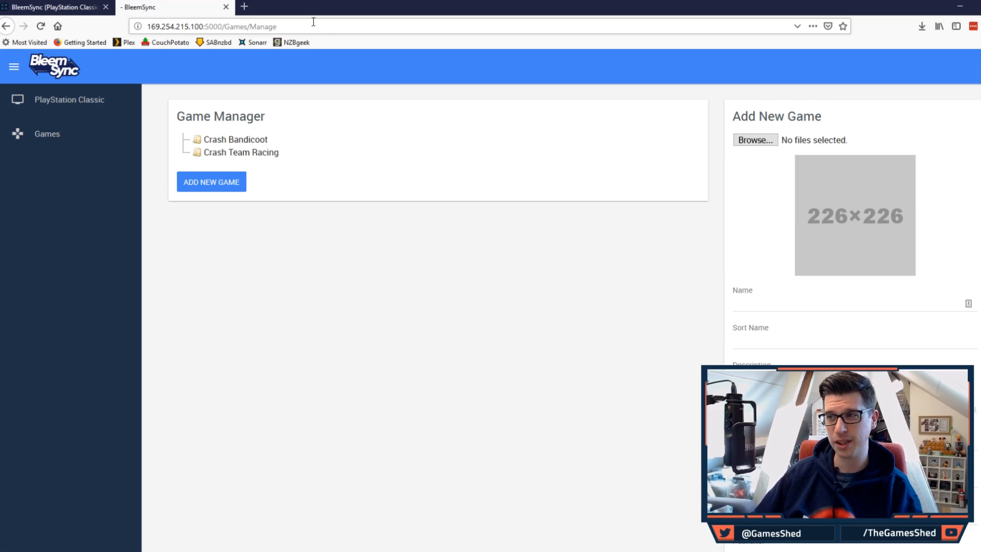
- Point out port 5000 in the address and expand the PlayStation Classic sidebar section
{"action": "double_click", "coordinate": [209, 27]}
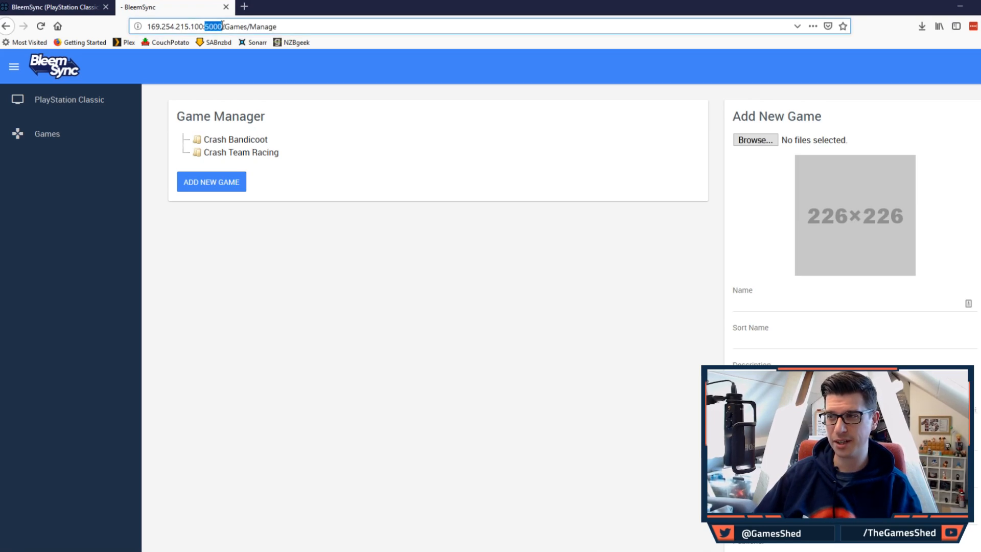
{"action": "left_click", "coordinate": [185, 26]}
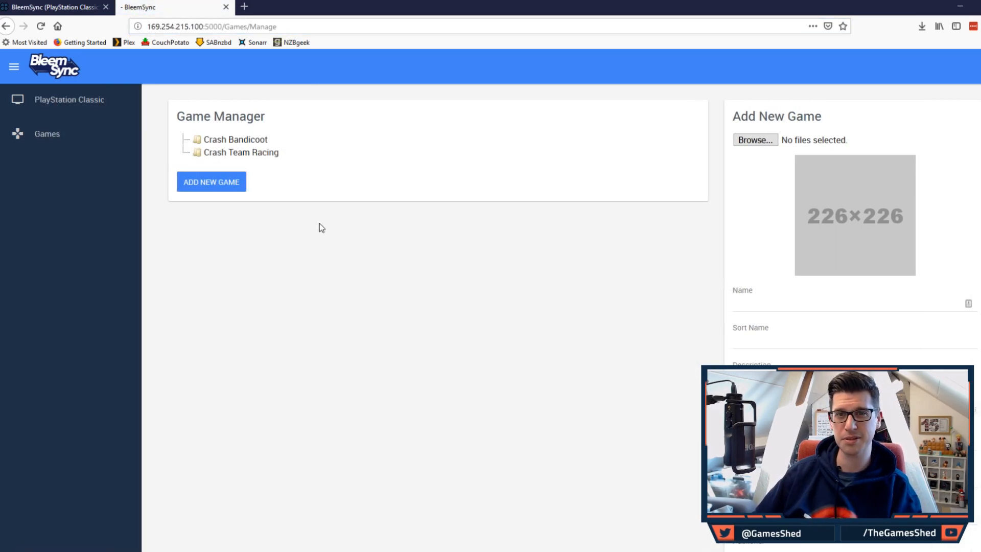
{"action": "left_click", "coordinate": [70, 99]}
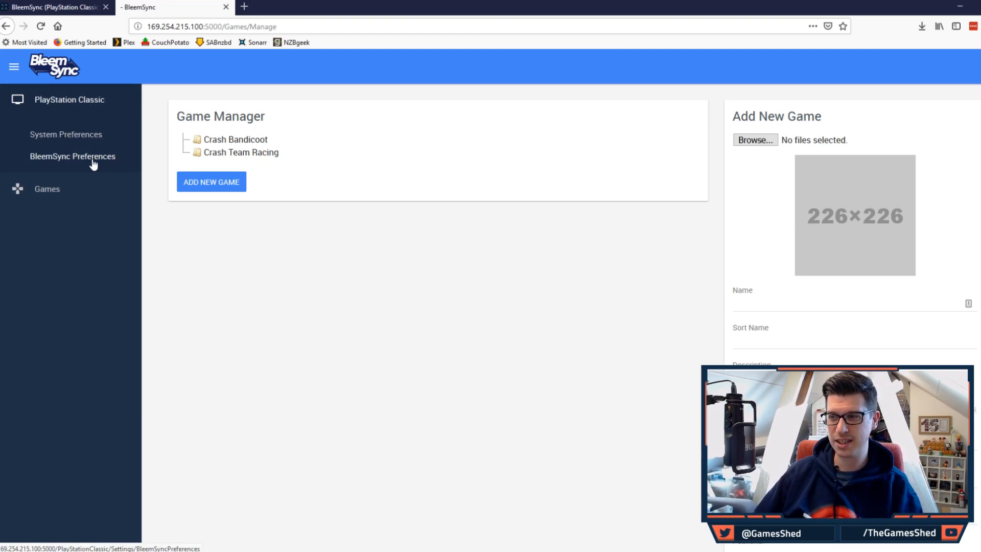
- In BleemSync Preferences, enable quick boot, disable health warning and RetroArch for Stock UI
{"action": "left_click", "coordinate": [72, 156]}
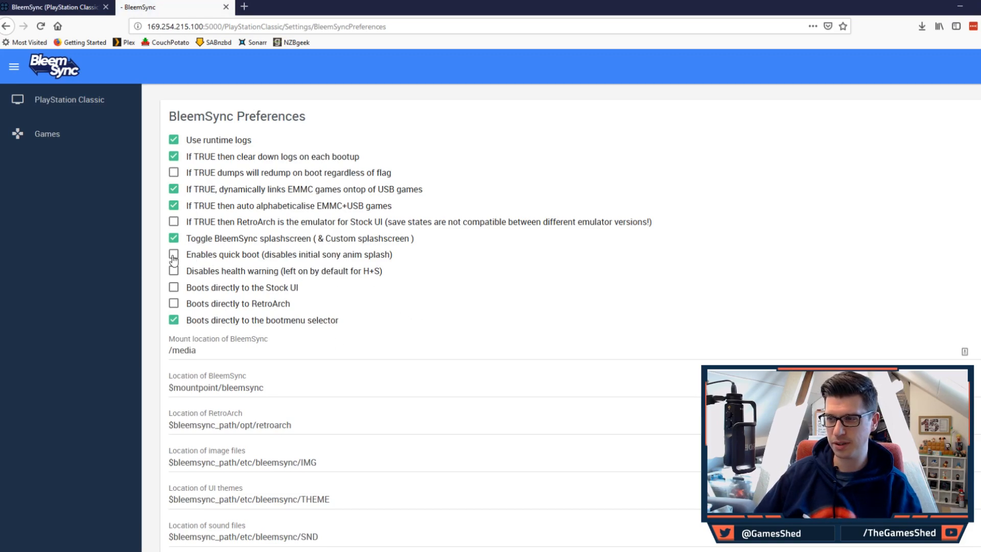
{"action": "left_click", "coordinate": [174, 255]}
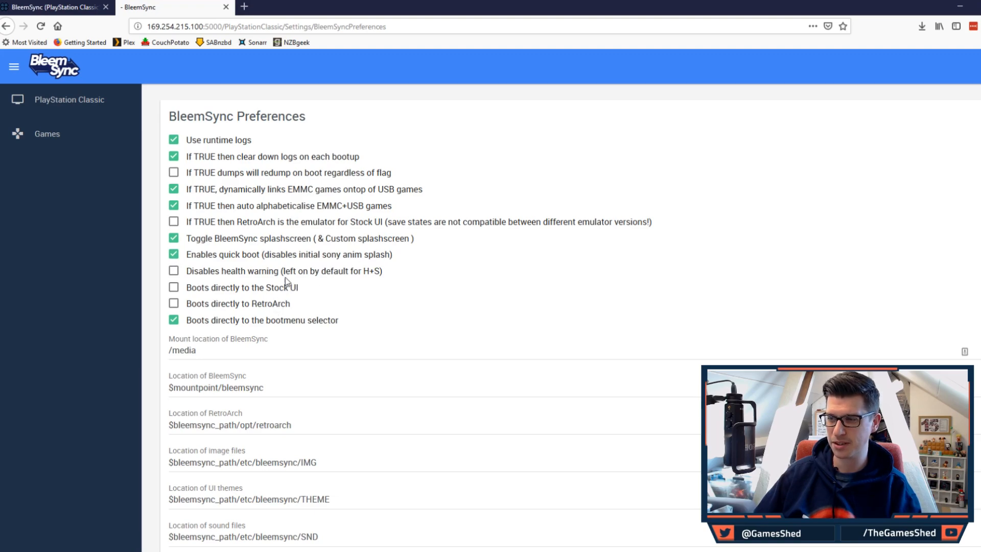
{"action": "left_click", "coordinate": [174, 269]}
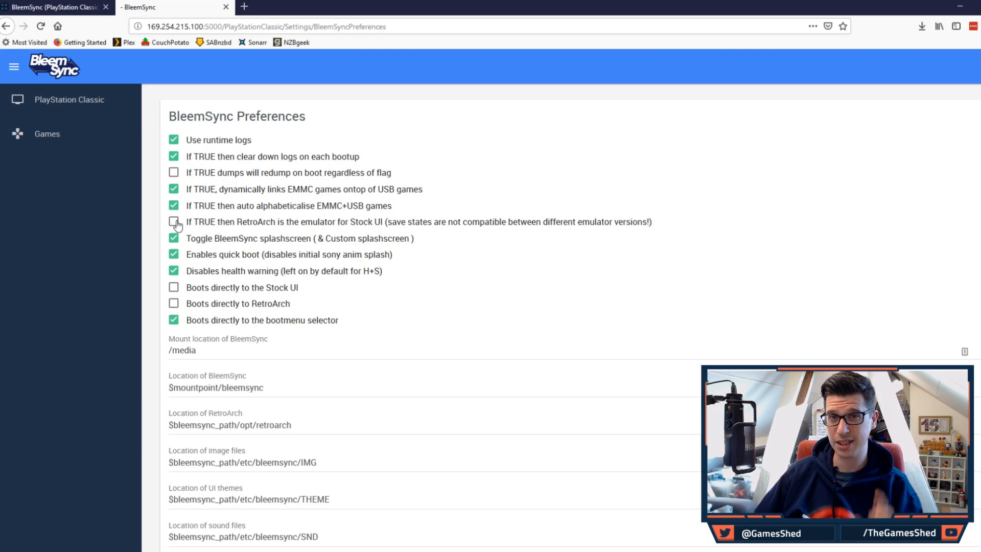
{"action": "left_click", "coordinate": [173, 222]}
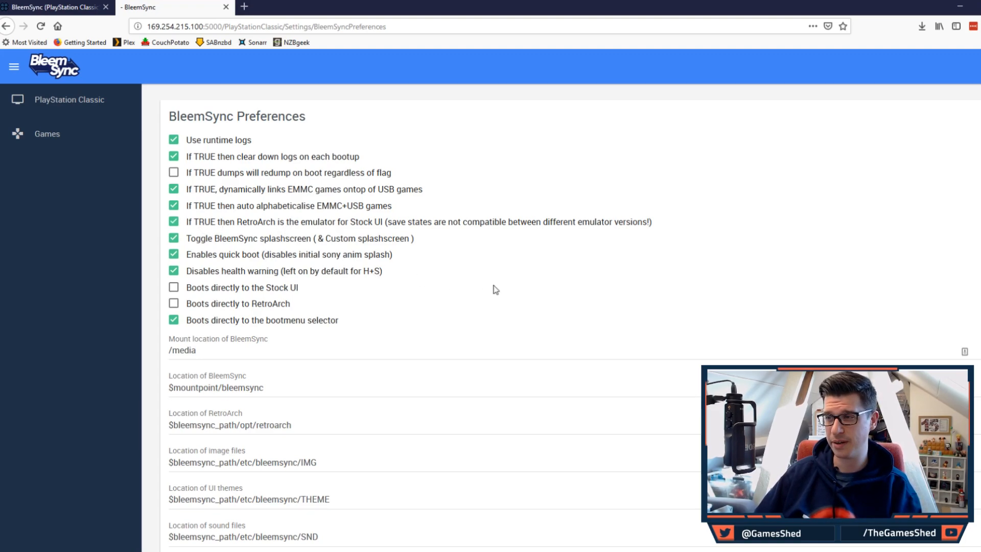
{"action": "scroll", "scroll_direction": "down", "scroll_amount": 3}
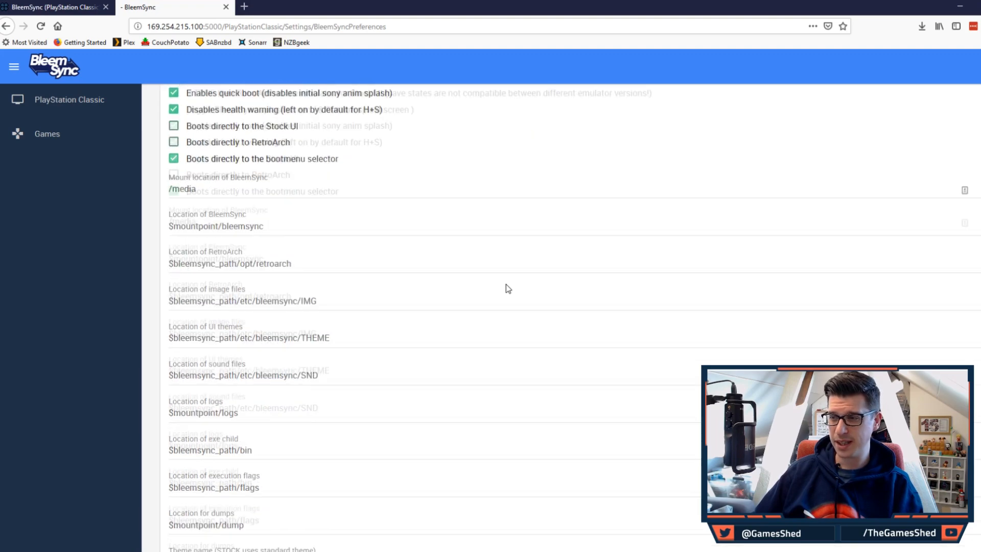
{"action": "scroll", "scroll_direction": "down", "scroll_amount": 3}
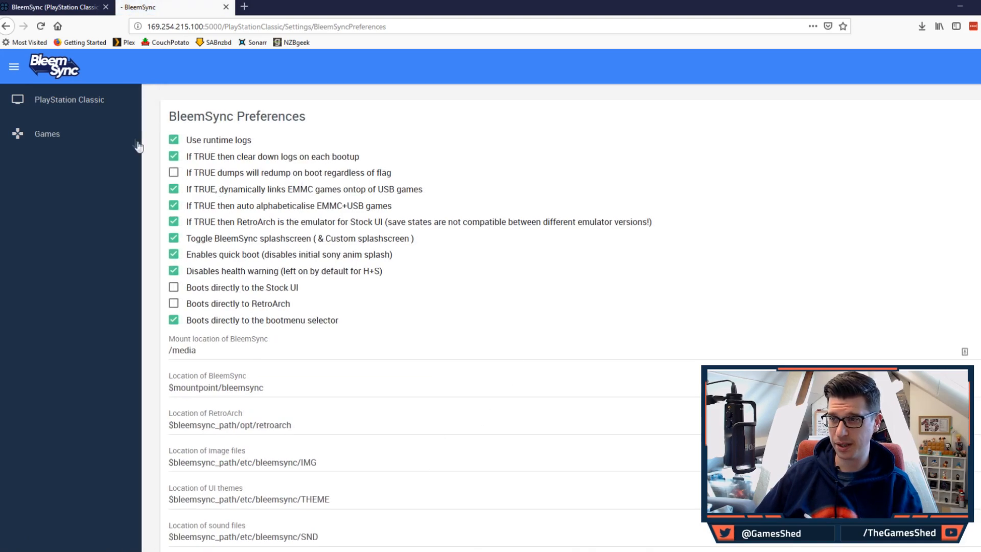
- Go to Games > Manage, view Crash Bandicoot details and start adding a new game
{"action": "left_click", "coordinate": [46, 133]}
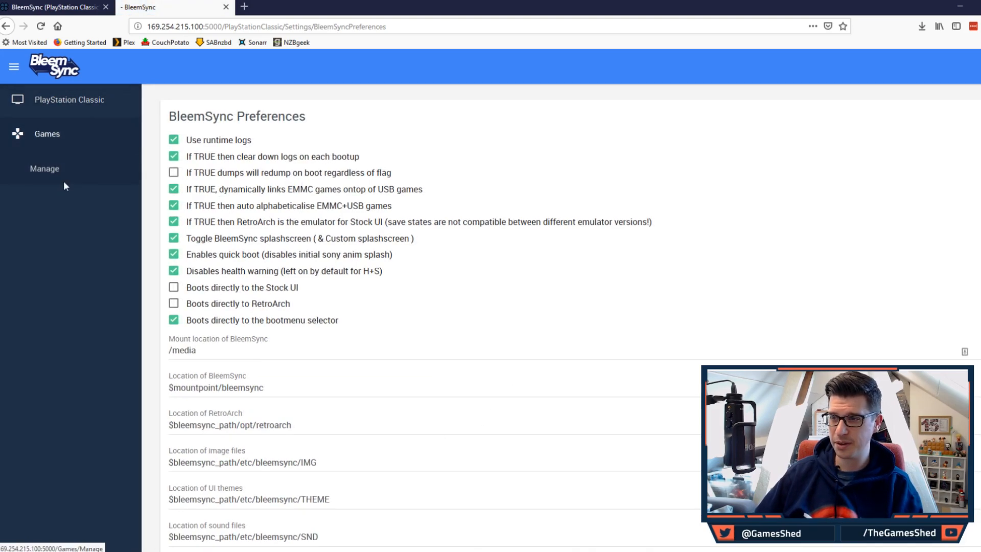
{"action": "left_click", "coordinate": [44, 169]}
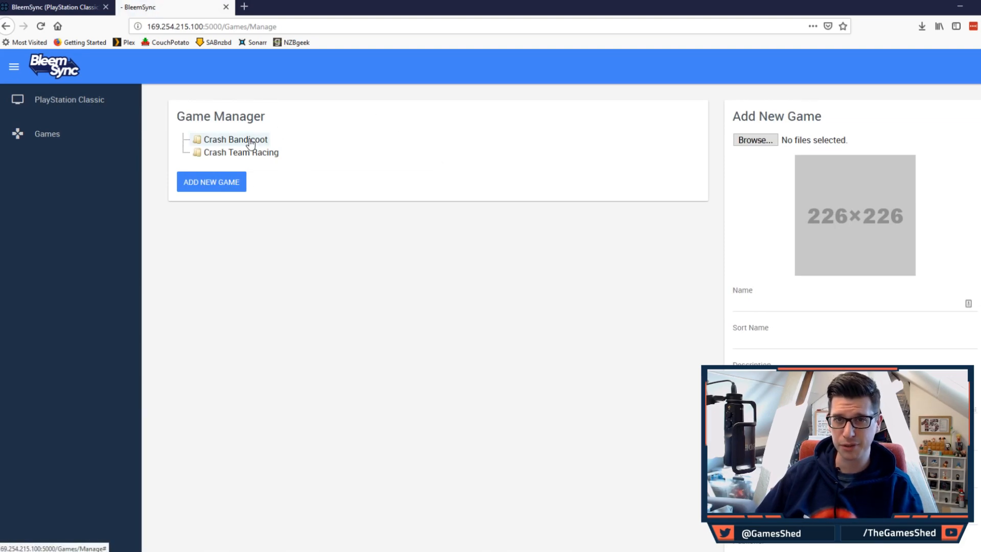
{"action": "left_click", "coordinate": [235, 139]}
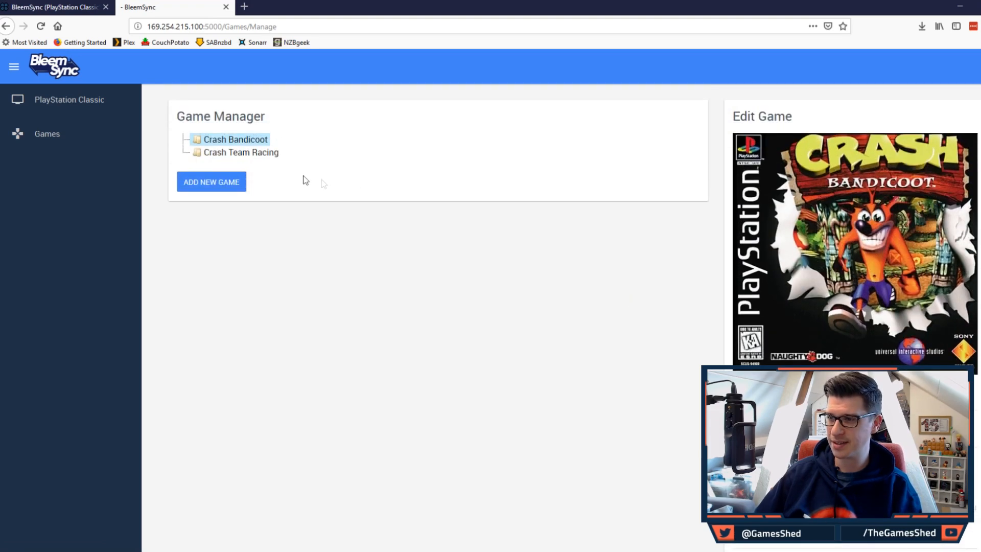
{"action": "left_click", "coordinate": [212, 181]}
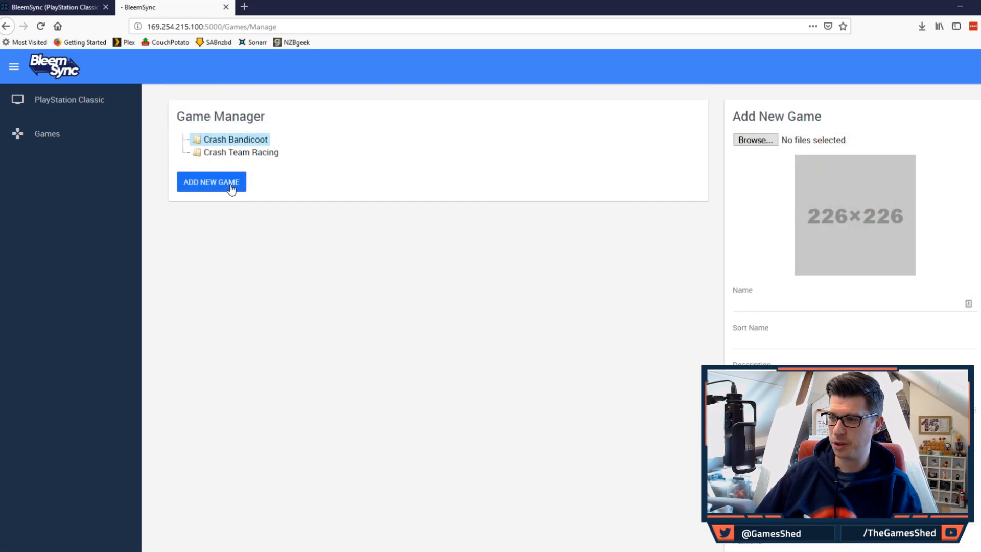
- Browse to the Wipeout XL bin and cue files and add the game to the list
{"action": "left_click", "coordinate": [754, 140]}
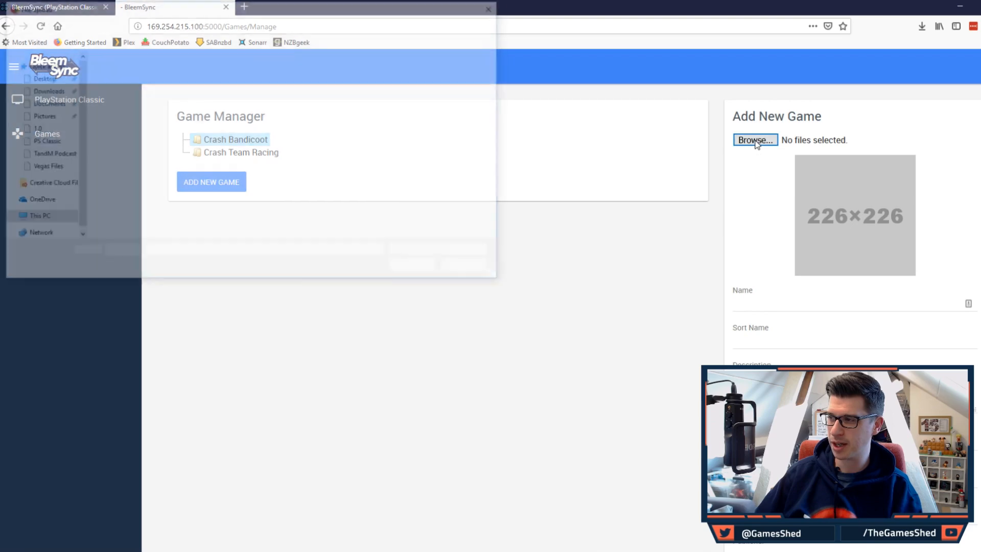
{"action": "left_click", "coordinate": [754, 140]}
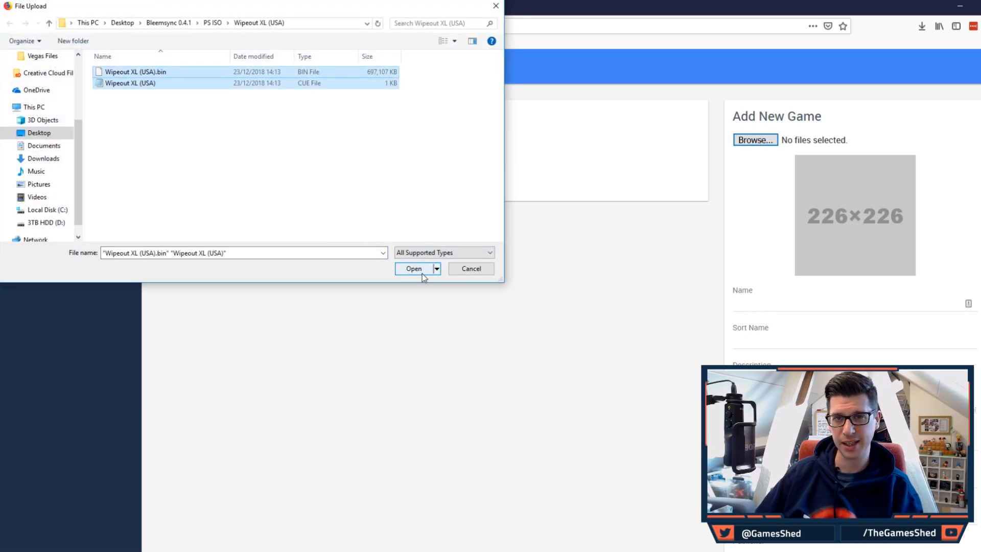
{"action": "left_click", "coordinate": [412, 269]}
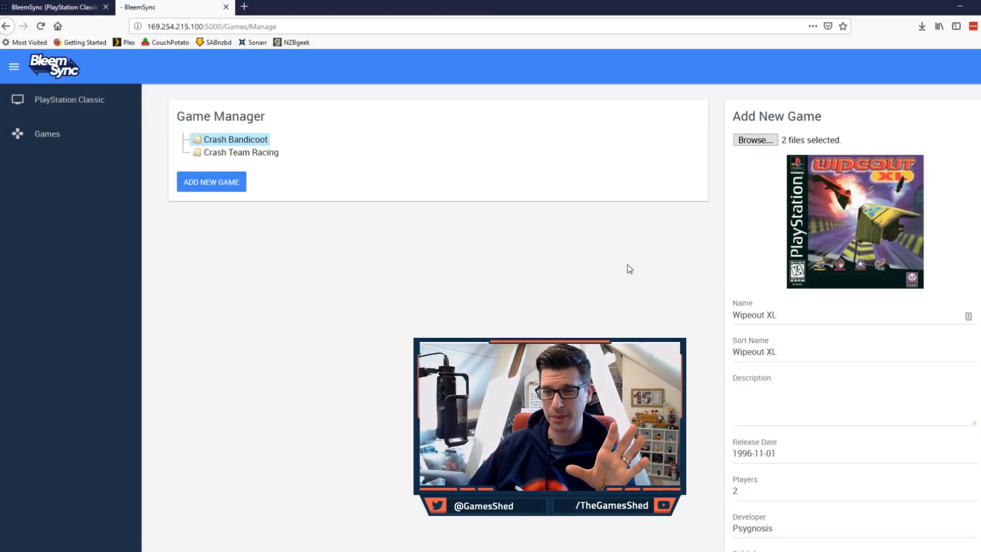
{"action": "scroll", "scroll_direction": "down", "scroll_amount": 3}
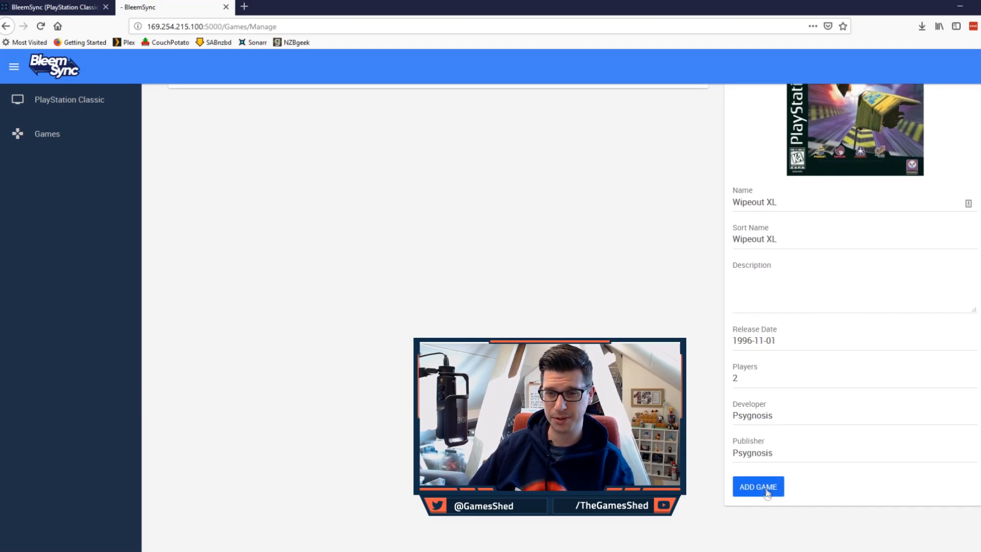
{"action": "left_click", "coordinate": [757, 486]}
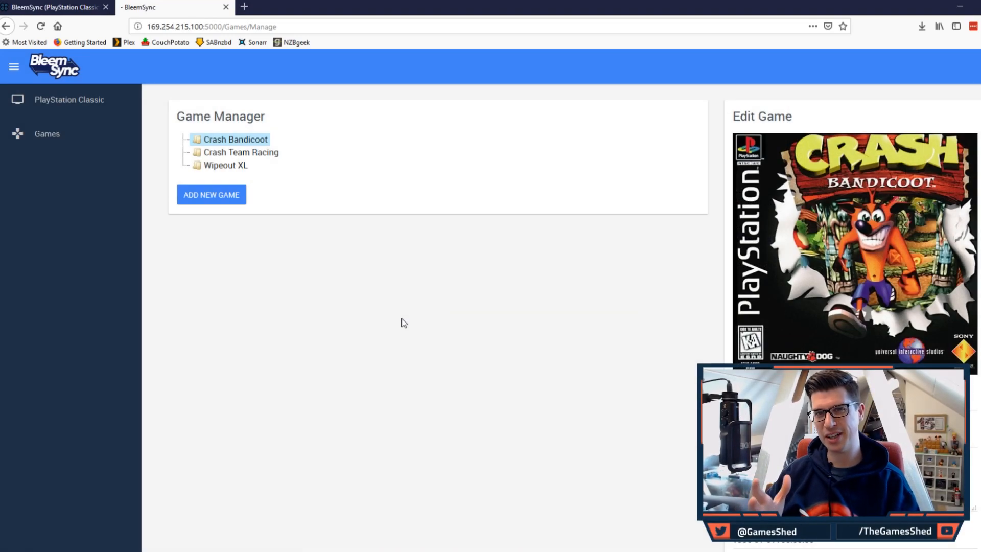